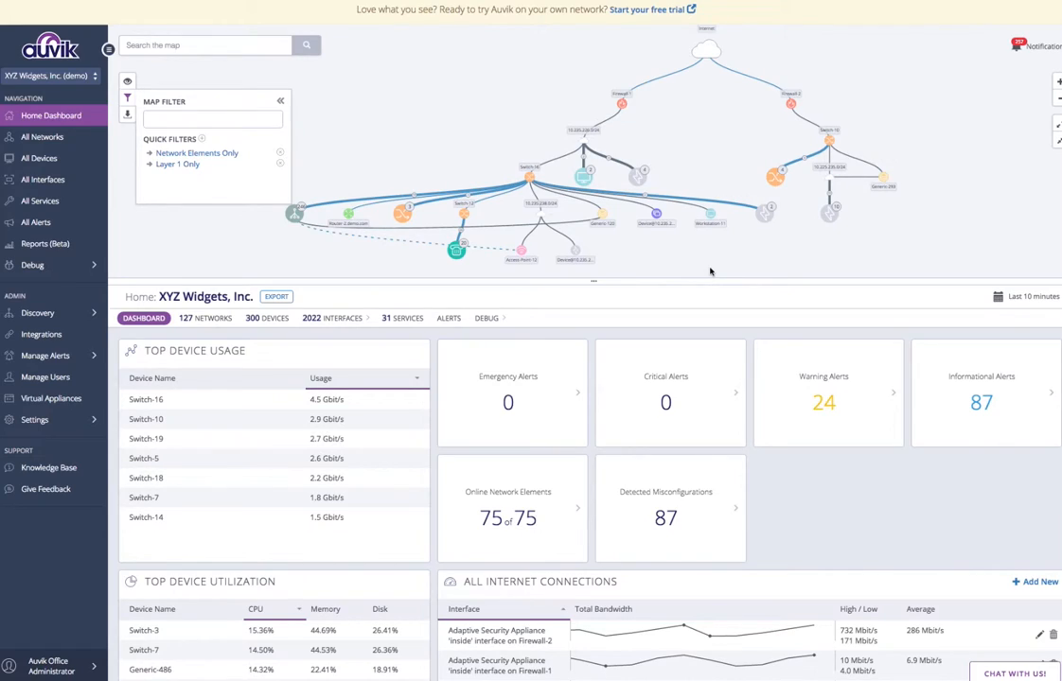
{"action": "mouse_move", "coordinate": [326, 113]}
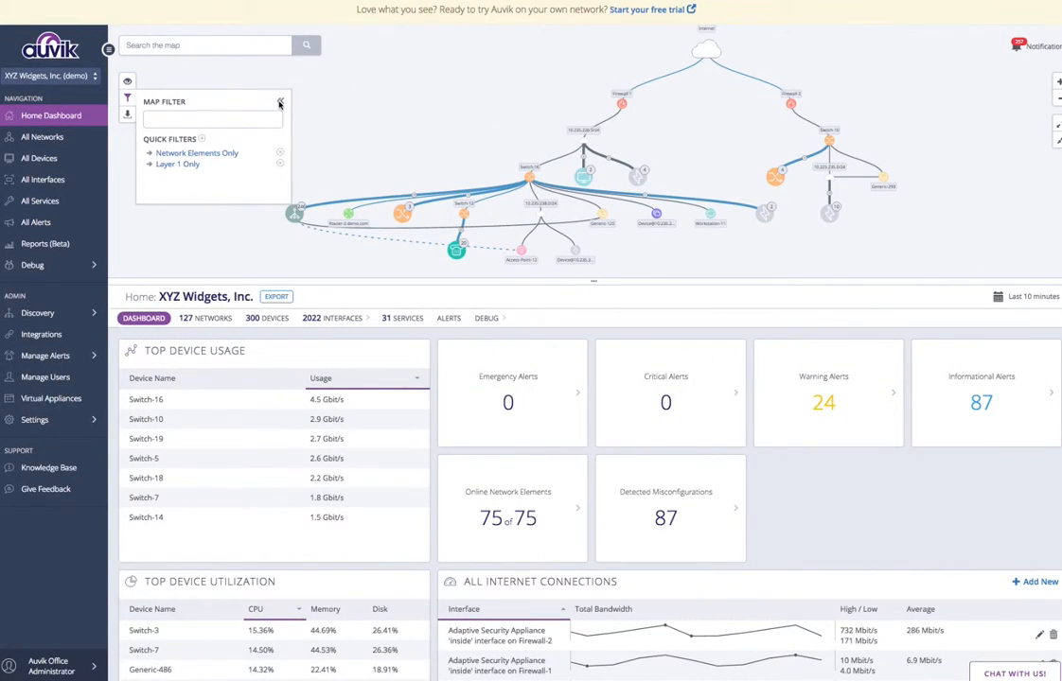
Step: Close the Map Filter panel to show the full network topology map
{"action": "left_click", "coordinate": [280, 102]}
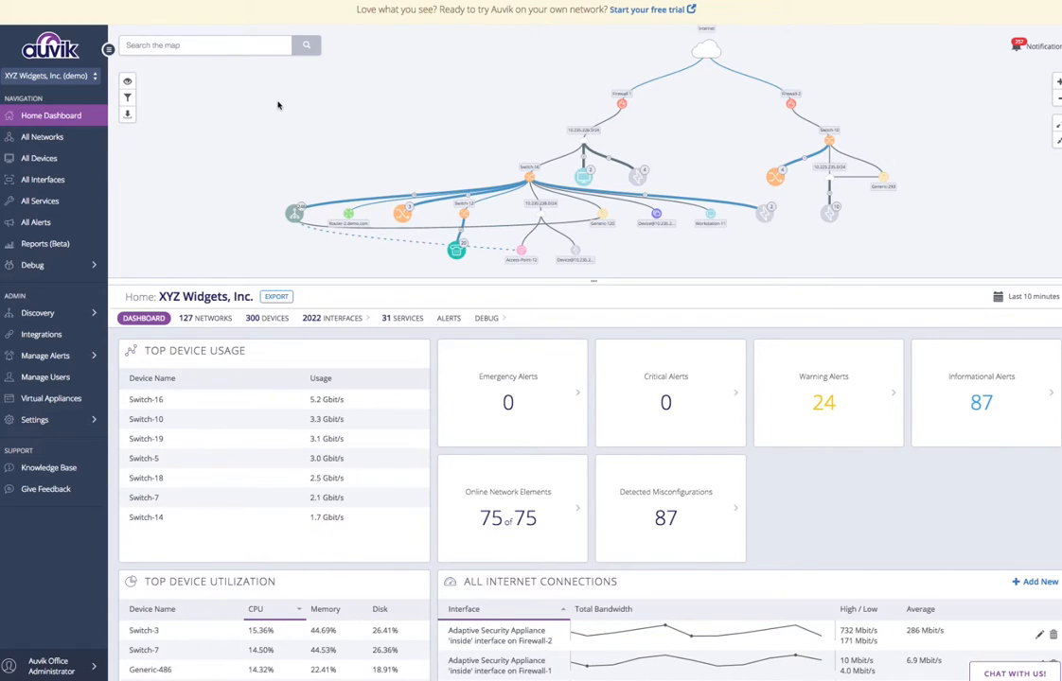
Step: Search the map with the vendor: modifier for Dell devices
{"action": "left_click", "coordinate": [208, 45]}
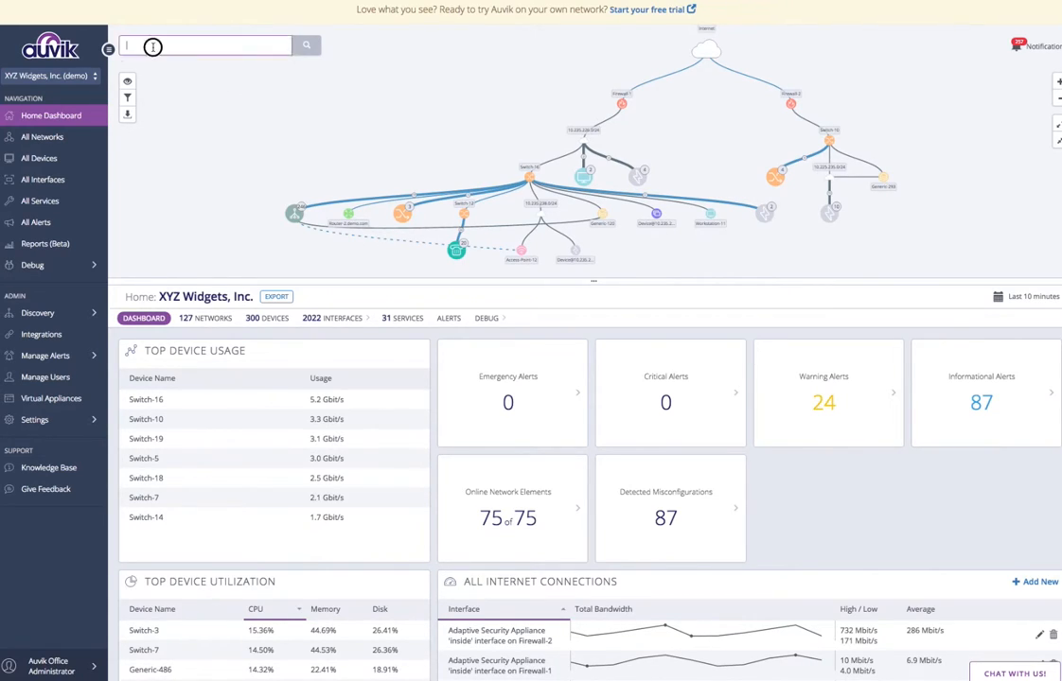
{"action": "left_click", "coordinate": [209, 46]}
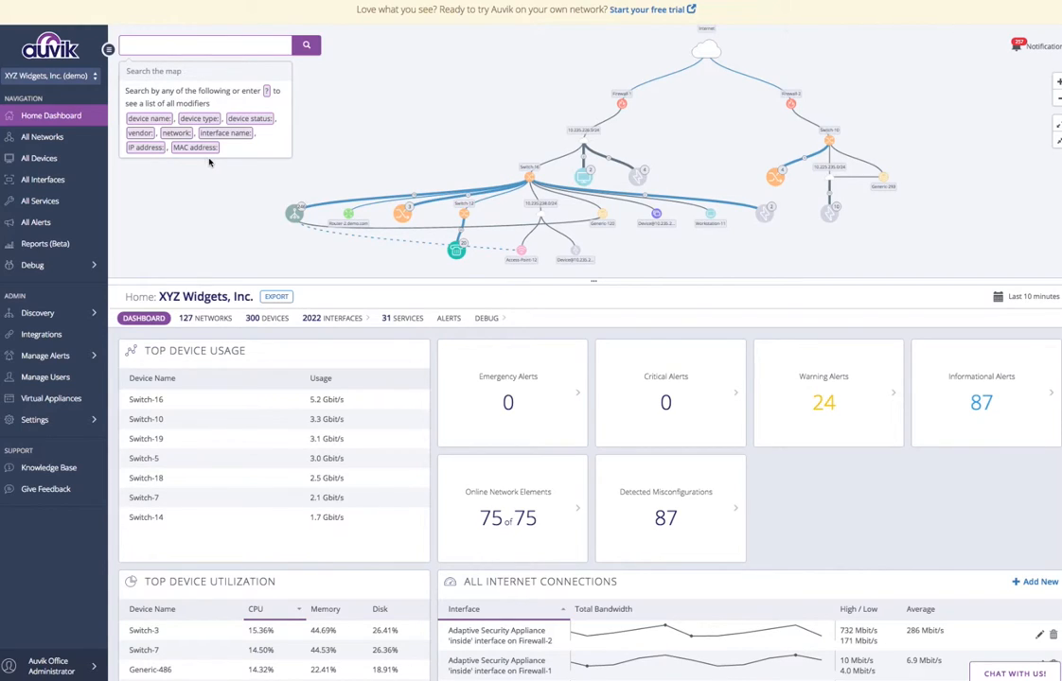
{"action": "mouse_move", "coordinate": [267, 104]}
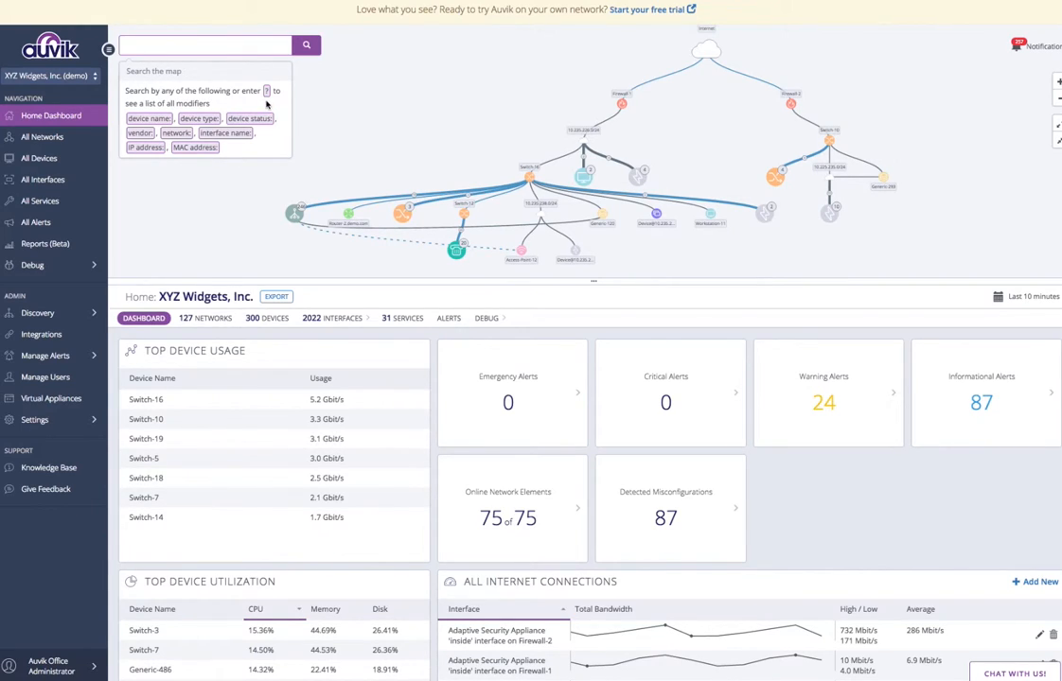
{"action": "left_click", "coordinate": [209, 46]}
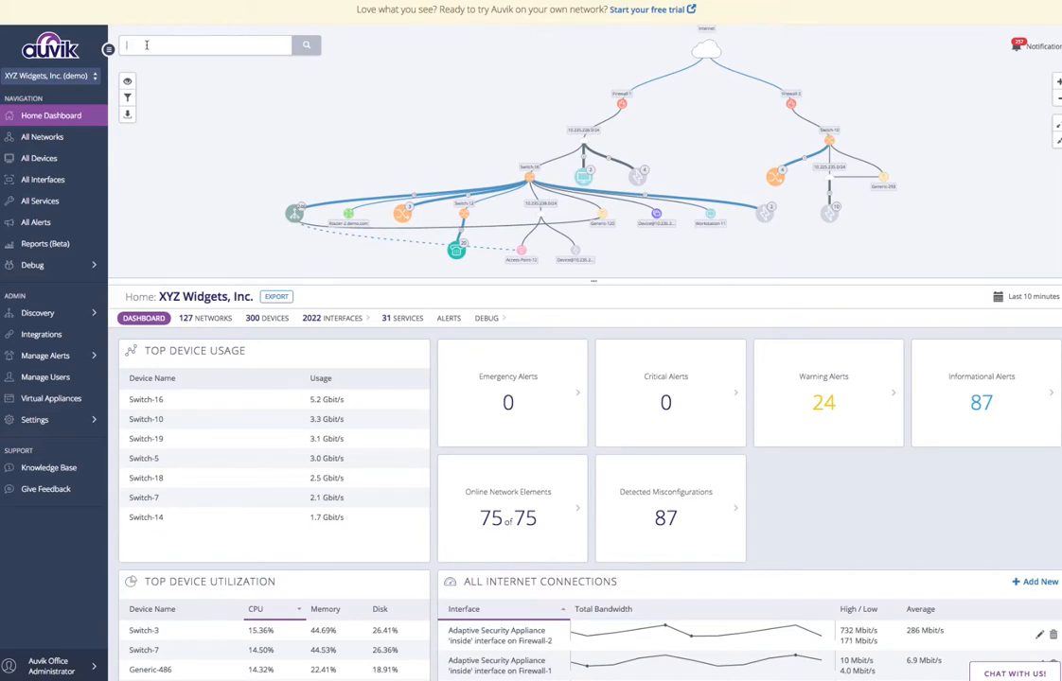
{"action": "left_click", "coordinate": [210, 46]}
{"action": "type", "text": "?"}
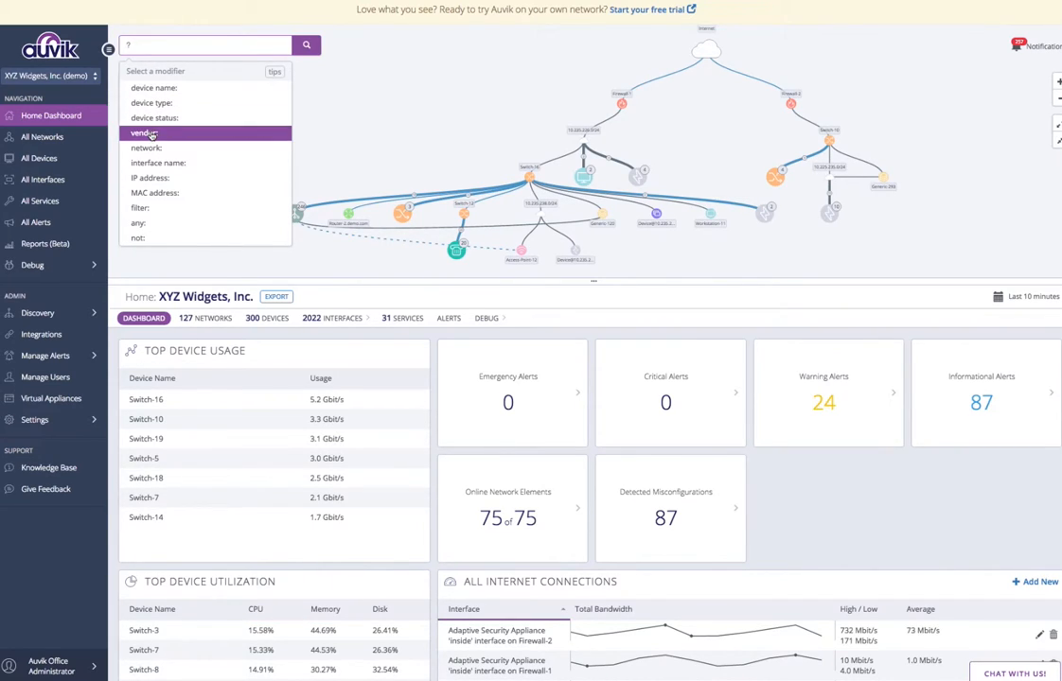
{"action": "left_click", "coordinate": [144, 133]}
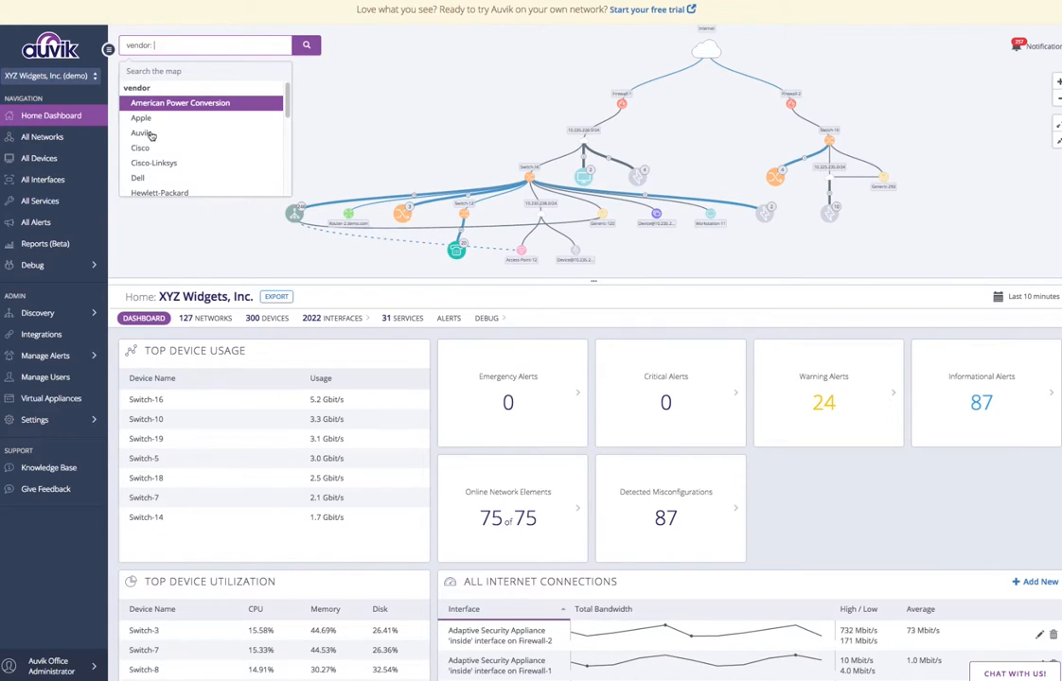
{"action": "type", "text": "Del"}
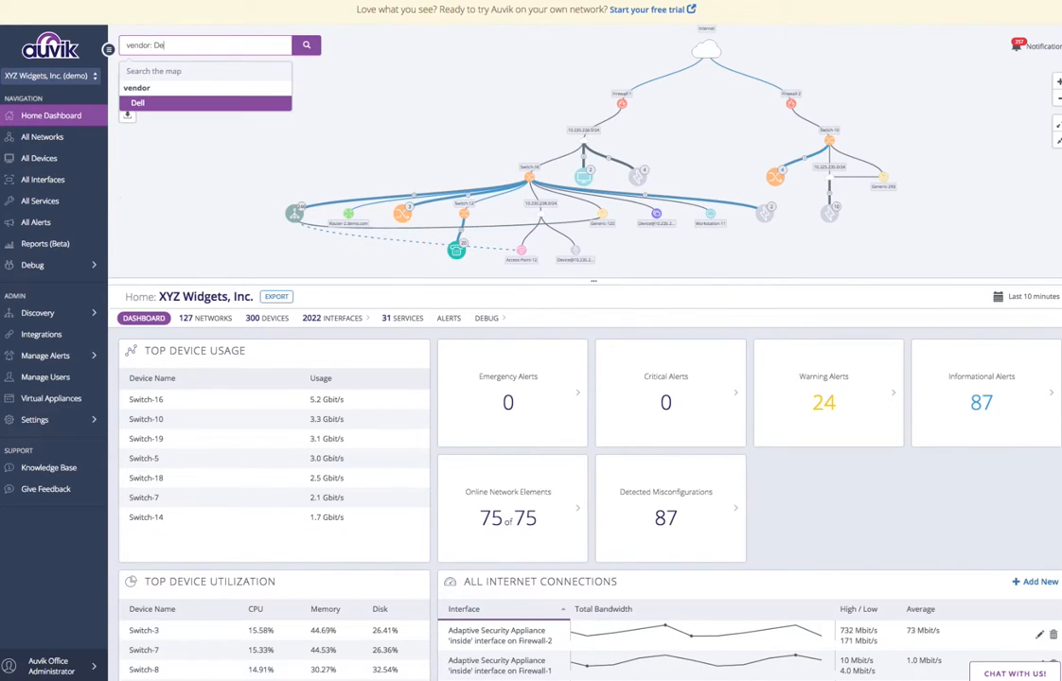
{"action": "mouse_move", "coordinate": [167, 108]}
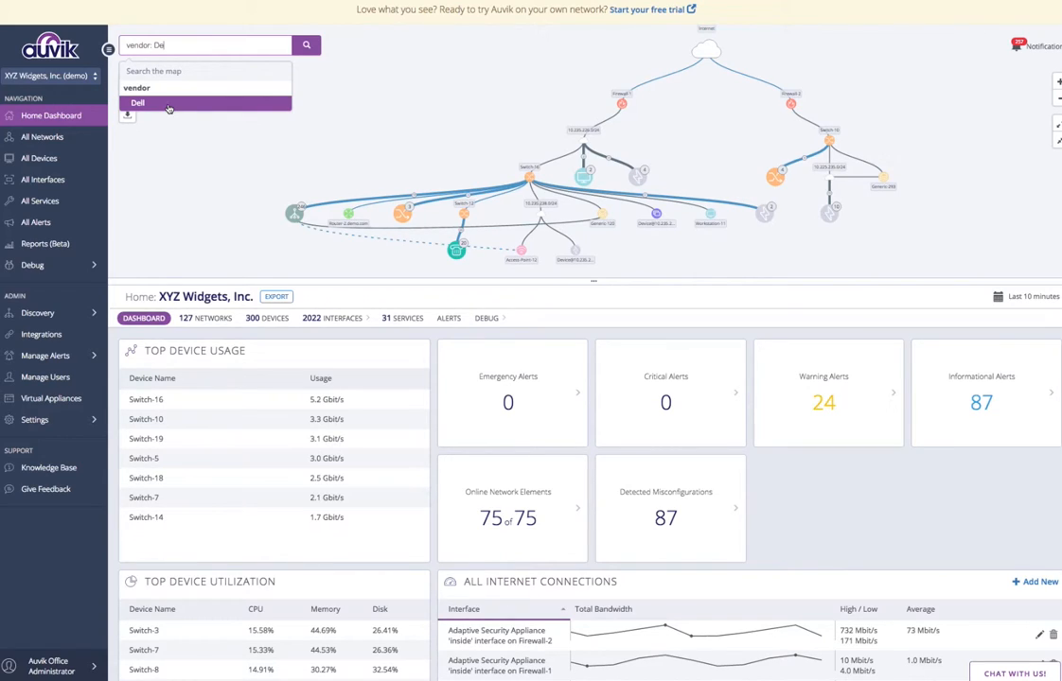
{"action": "left_click", "coordinate": [140, 102]}
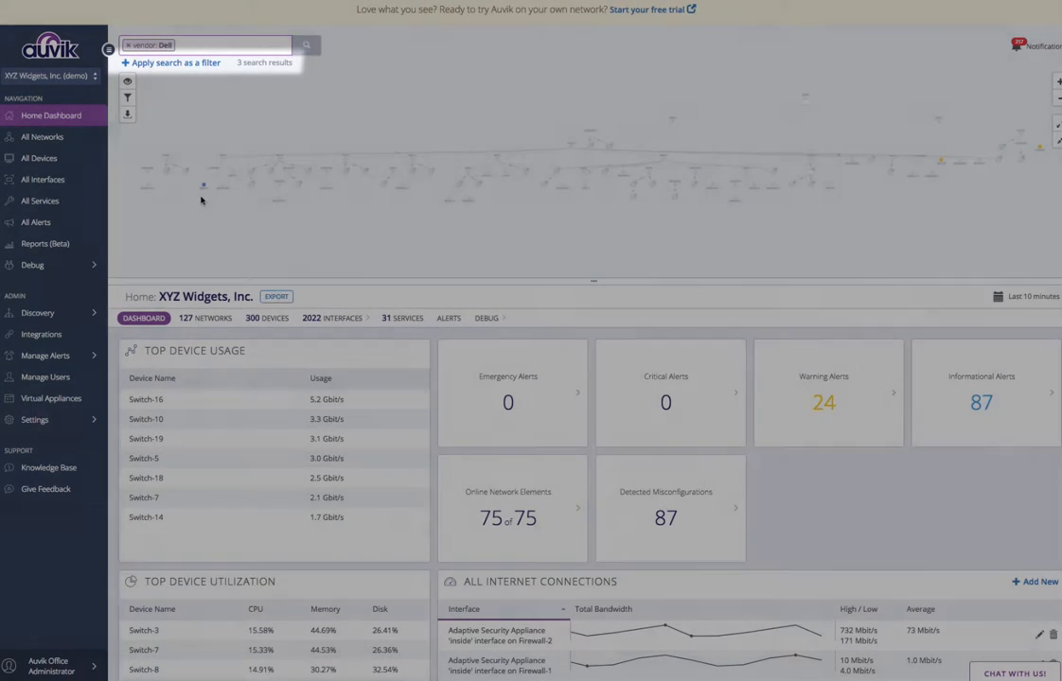
{"action": "mouse_move", "coordinate": [947, 170]}
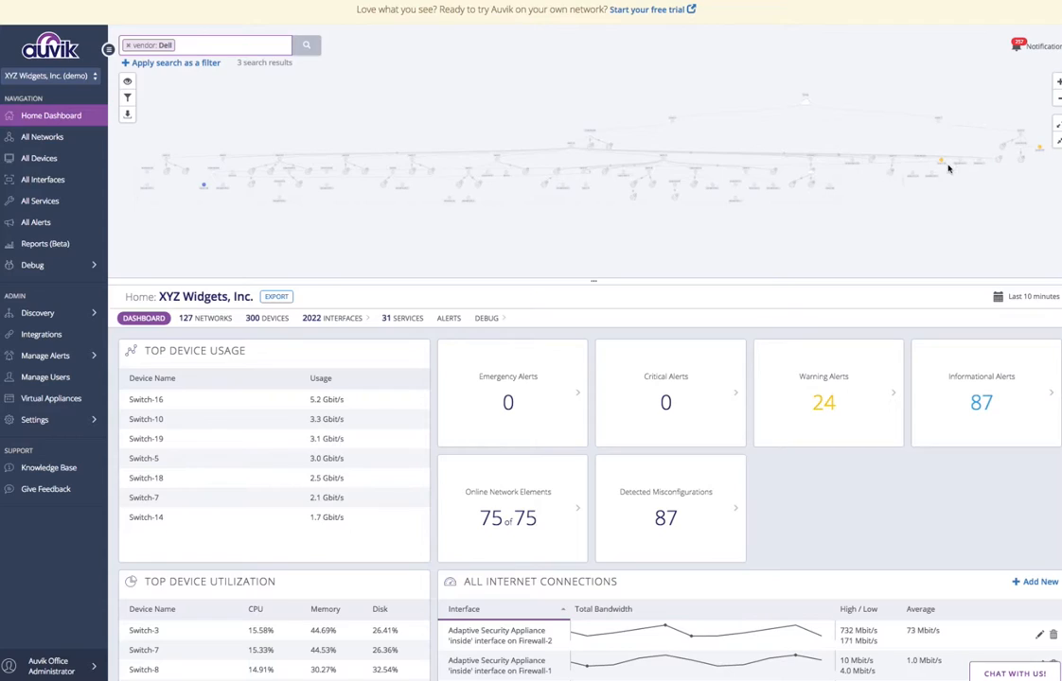
{"action": "mouse_move", "coordinate": [1041, 161]}
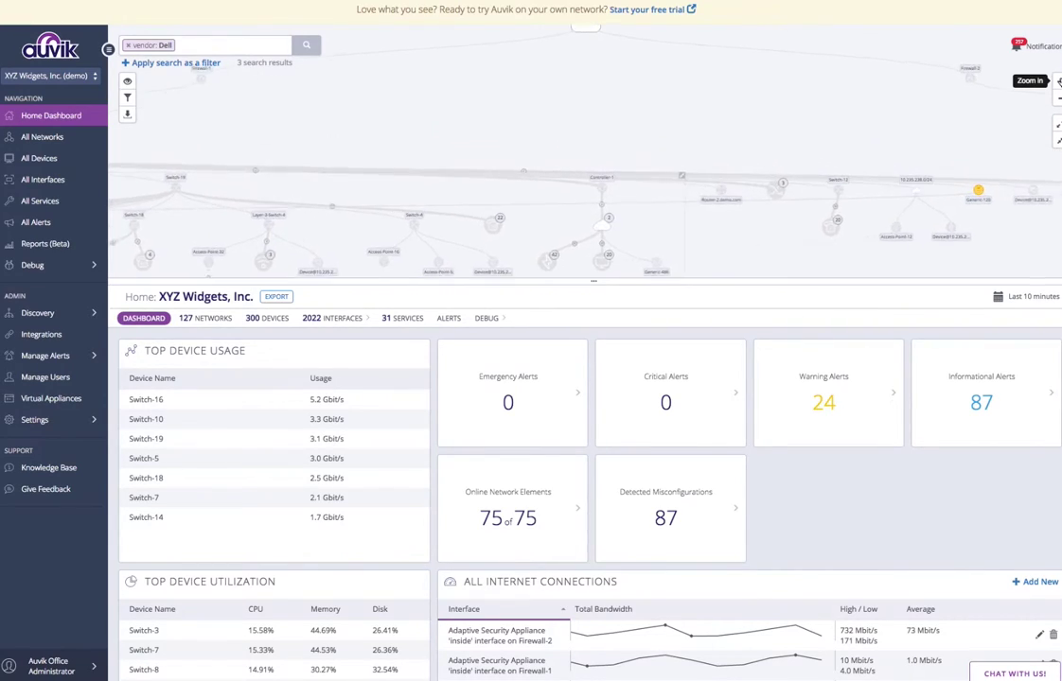
{"action": "mouse_move", "coordinate": [1014, 201]}
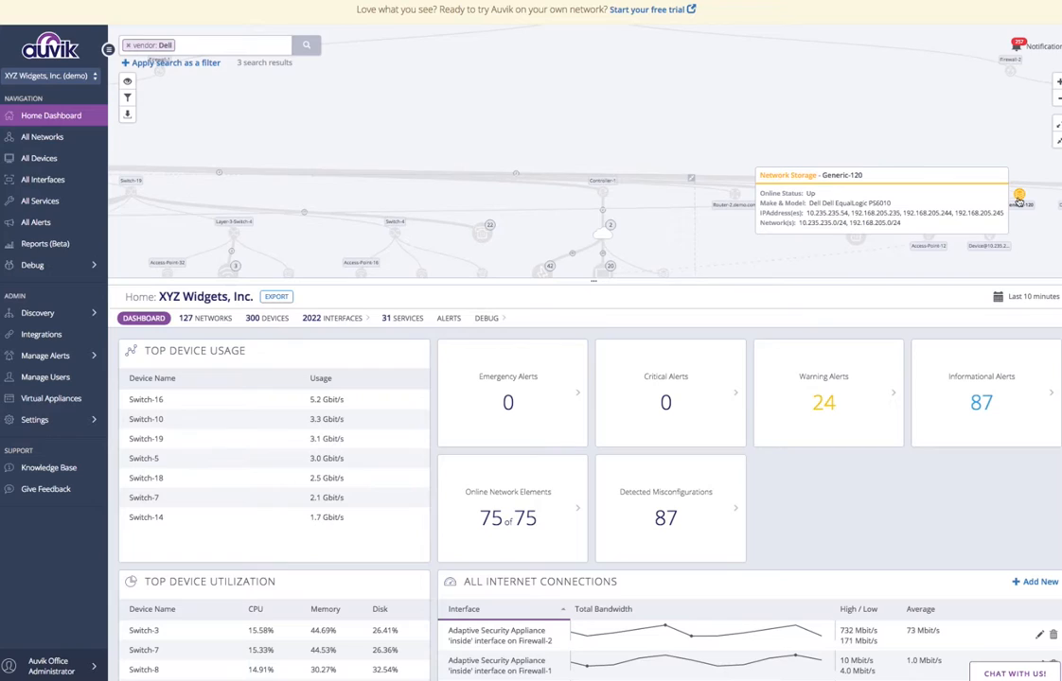
Step: Show the device dashboard for the Dell storage device Generic-120
{"action": "left_click", "coordinate": [1013, 201]}
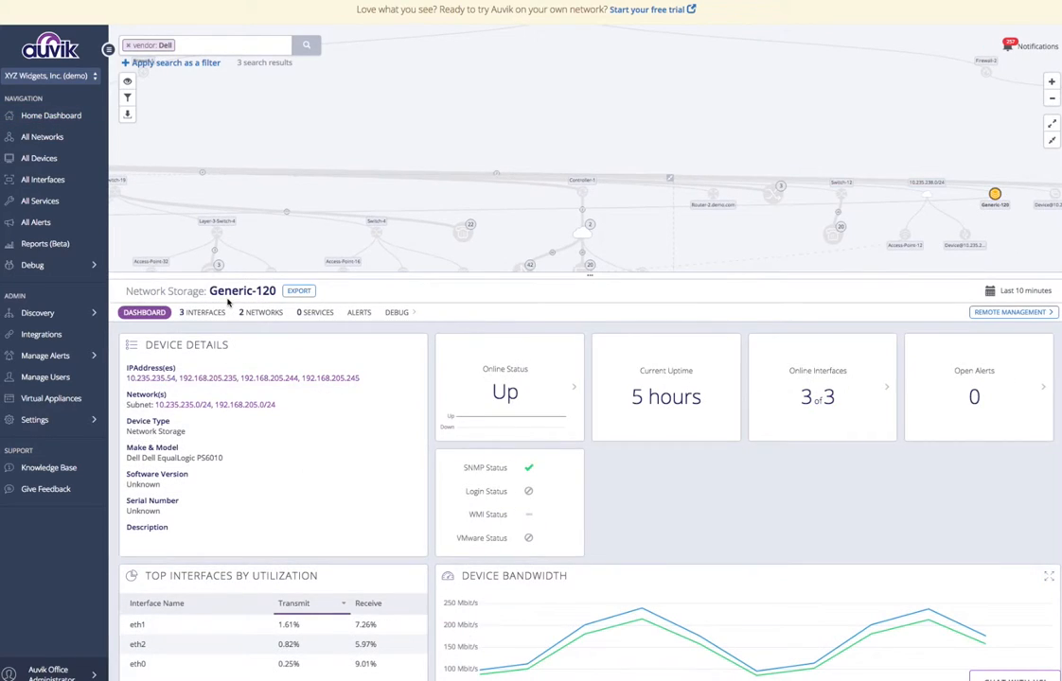
{"action": "mouse_move", "coordinate": [318, 358]}
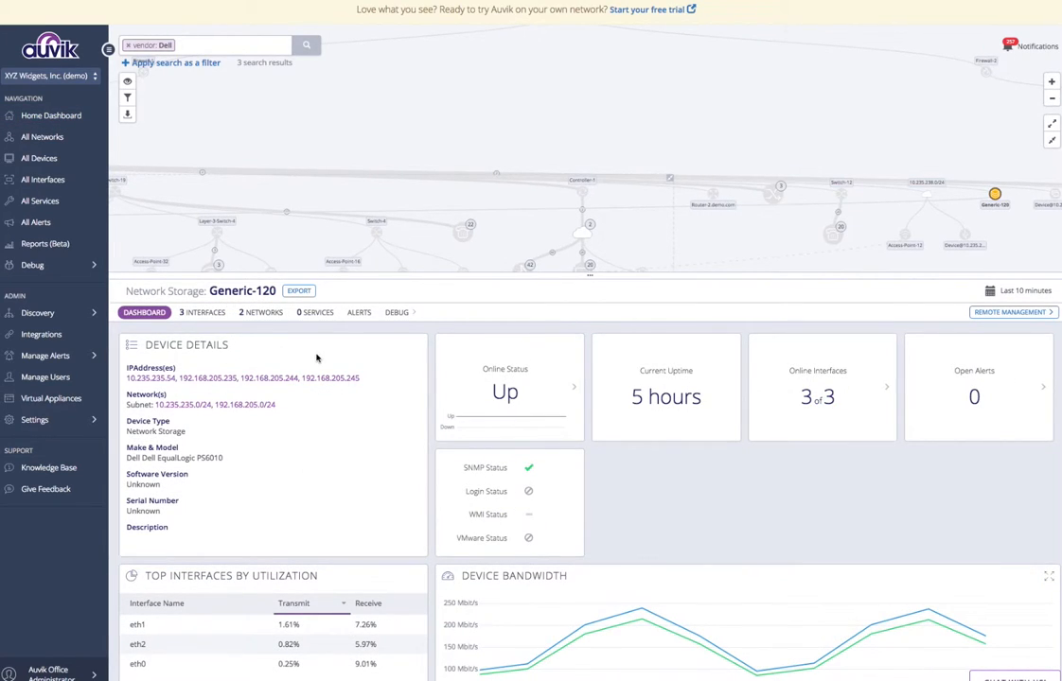
{"action": "mouse_move", "coordinate": [731, 341]}
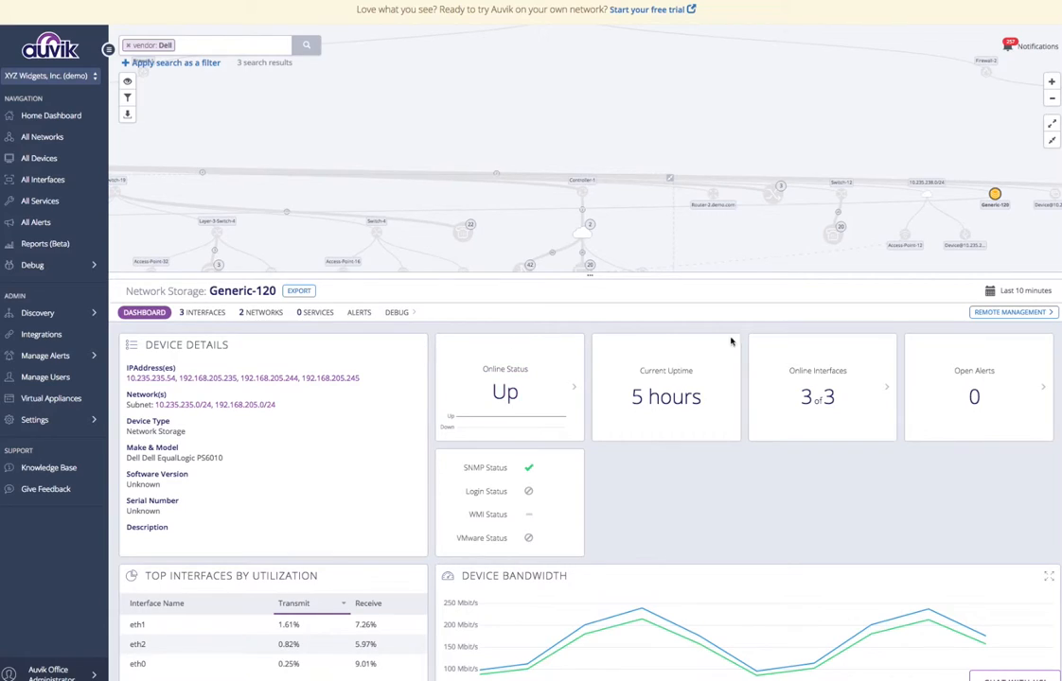
{"action": "mouse_move", "coordinate": [840, 335]}
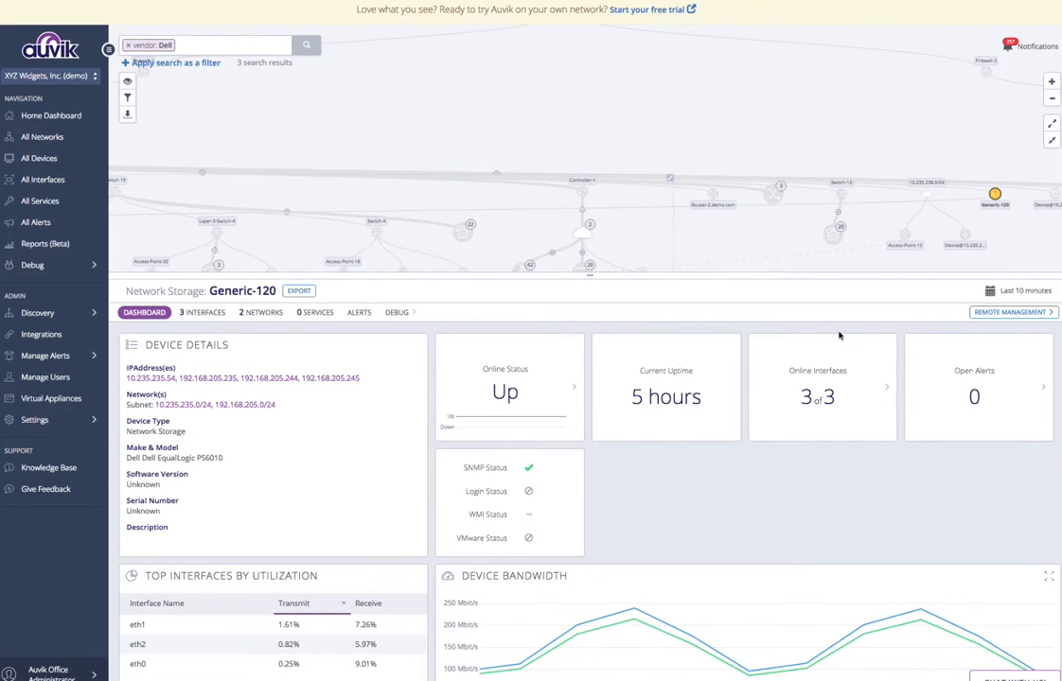
{"action": "mouse_move", "coordinate": [316, 330]}
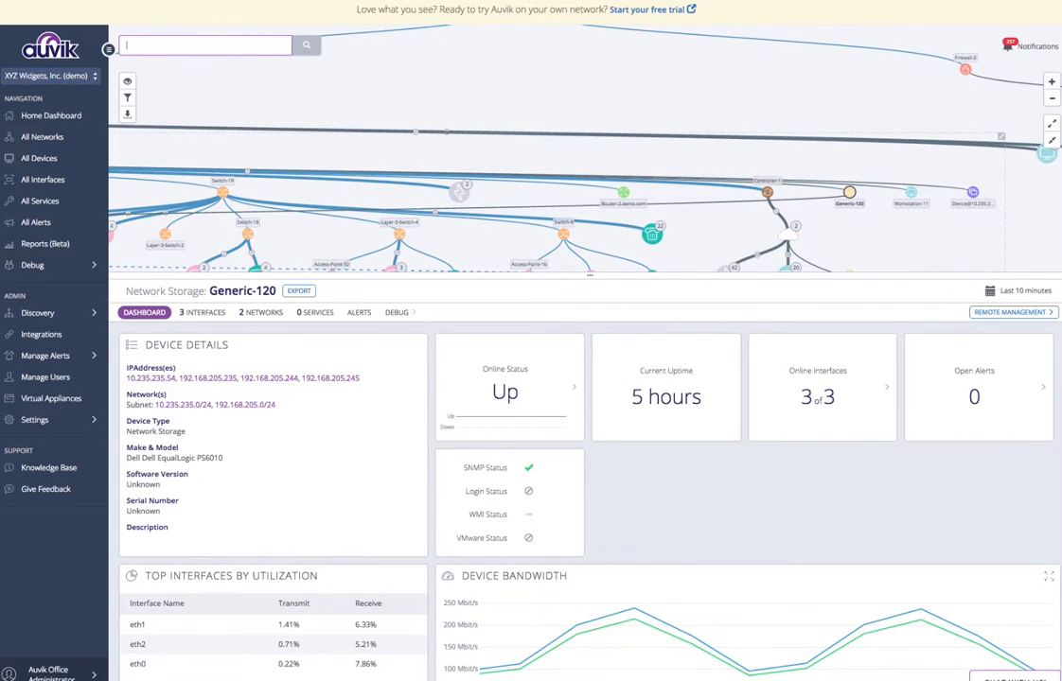
Step: Layer VLAN 10 (MGMT) and VLAN 15 (MAIN) on the map and magnify it twice
{"action": "type", "text": "Vlan"}
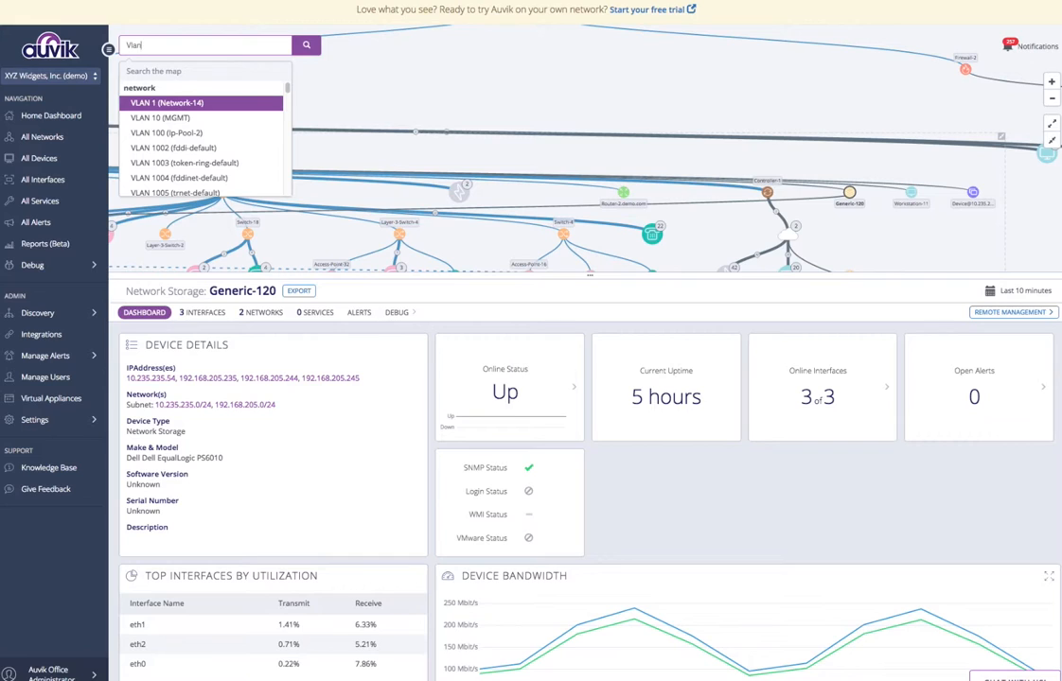
{"action": "left_click", "coordinate": [159, 117]}
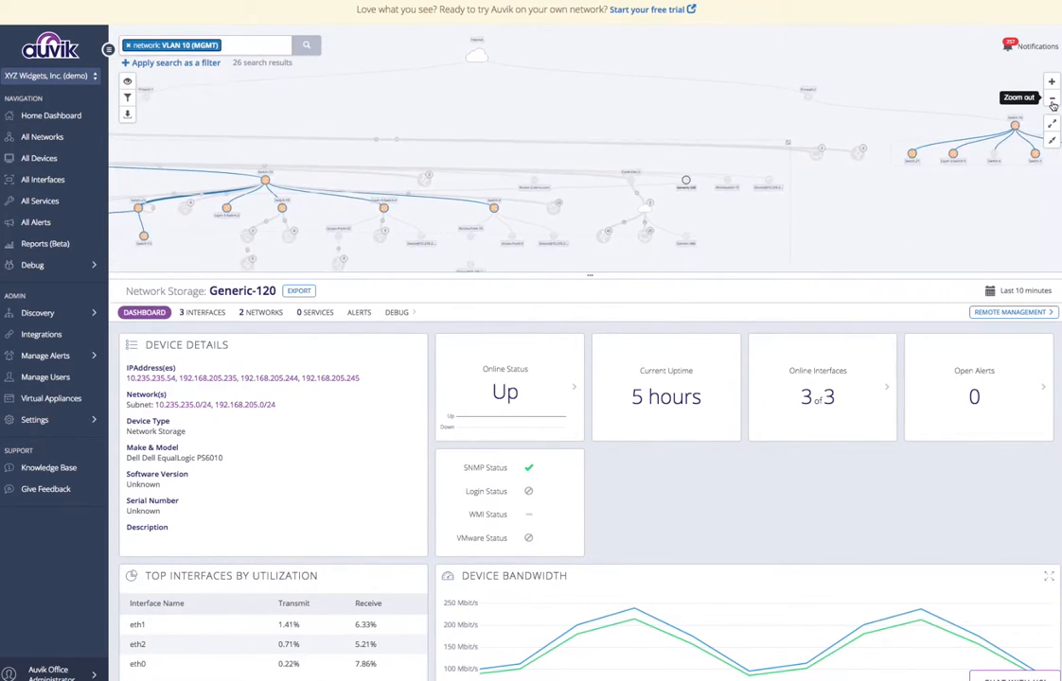
{"action": "left_click", "coordinate": [1052, 102]}
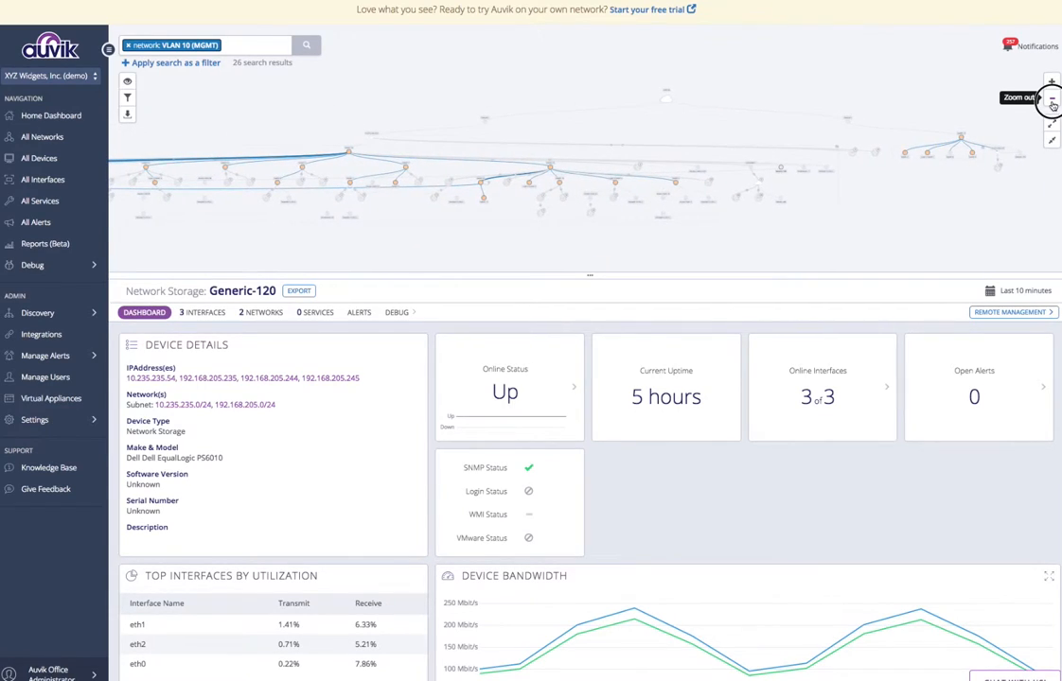
{"action": "left_click", "coordinate": [244, 45]}
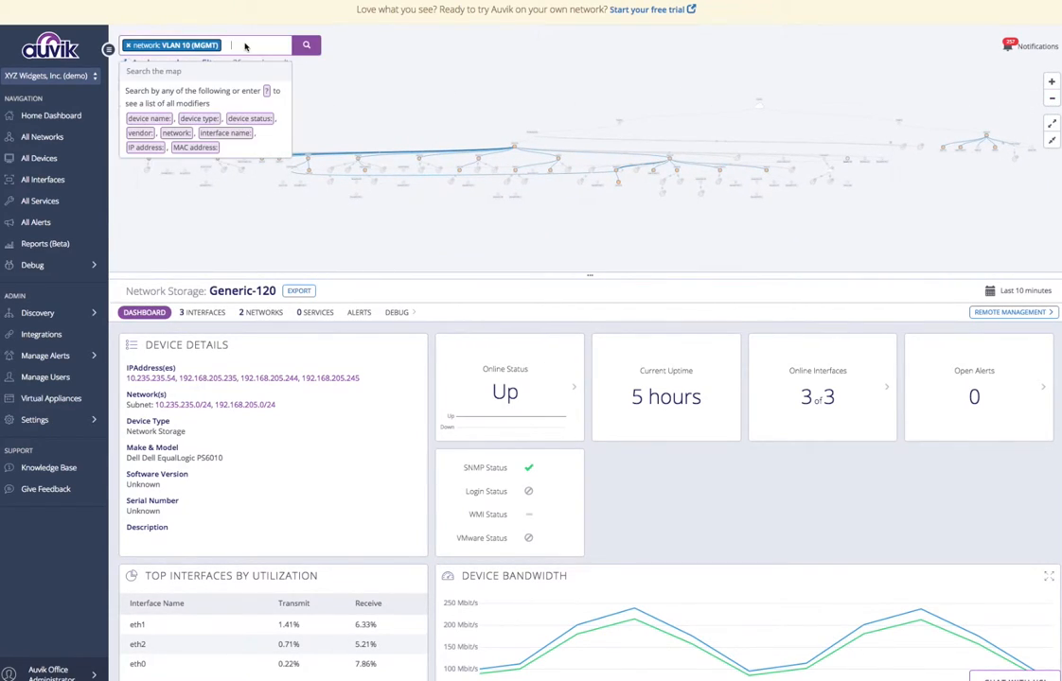
{"action": "type", "text": "VLA"}
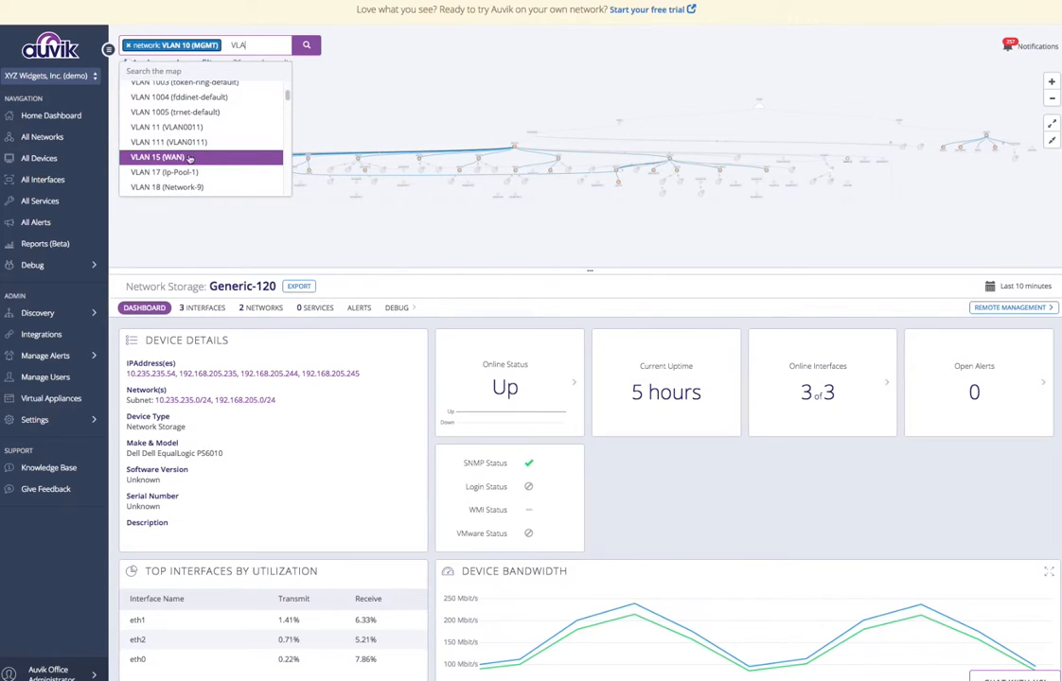
{"action": "left_click", "coordinate": [157, 155]}
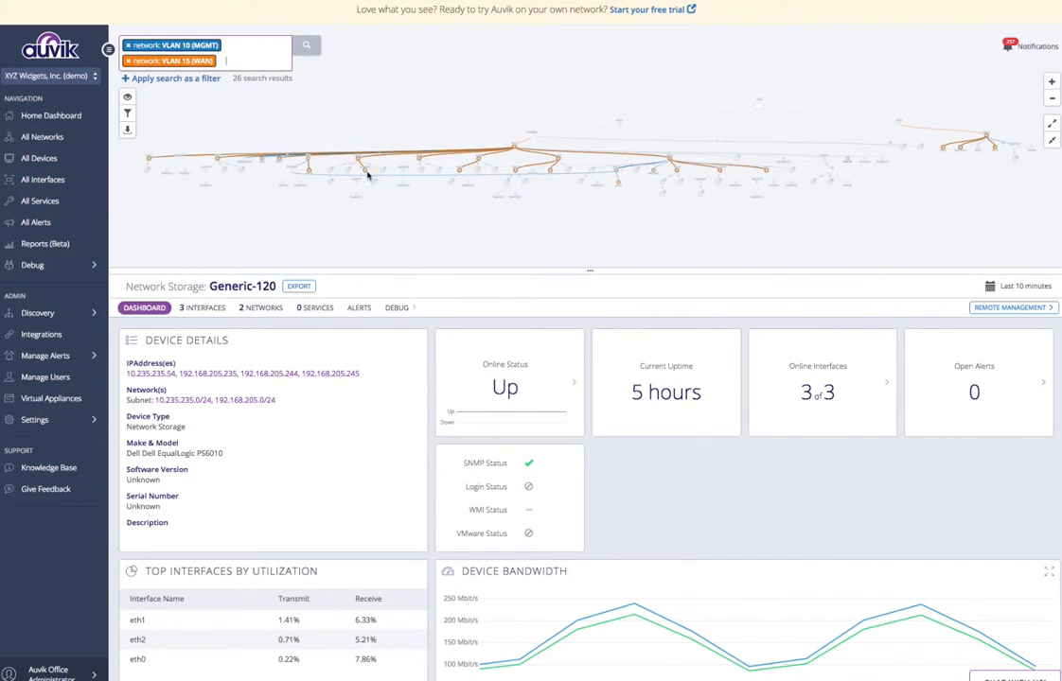
{"action": "mouse_move", "coordinate": [1051, 84]}
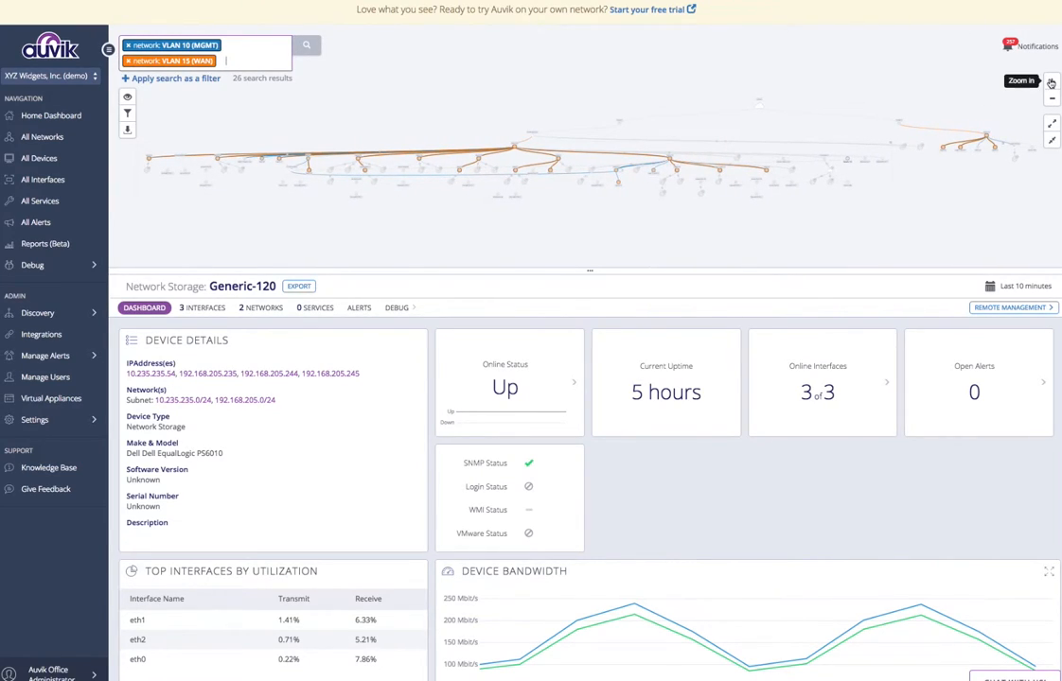
{"action": "left_click", "coordinate": [1048, 87]}
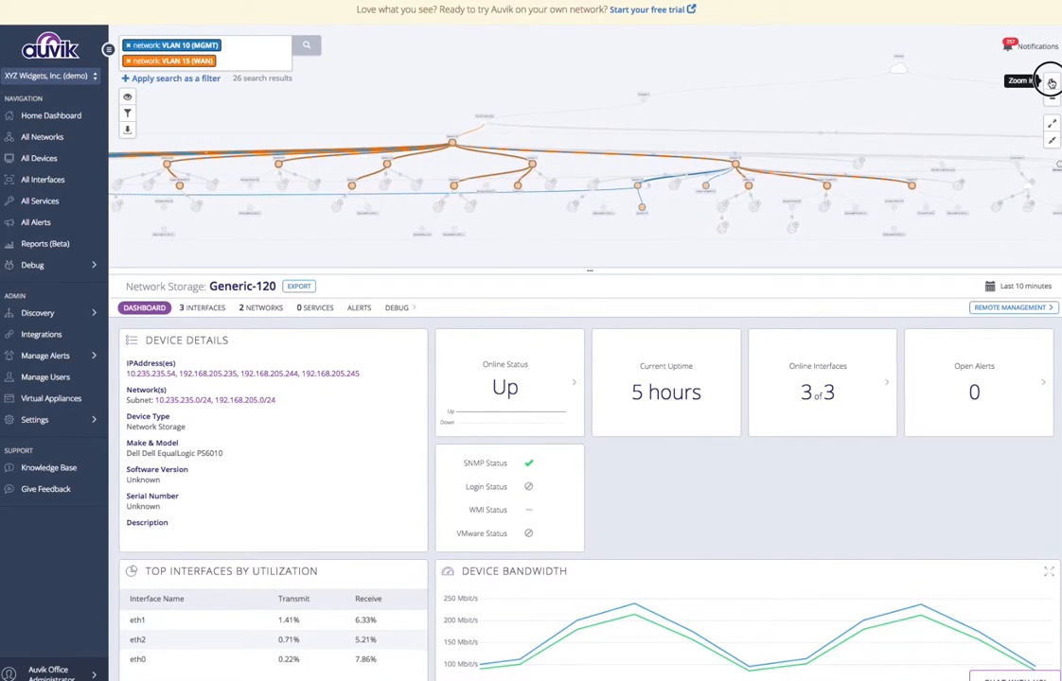
{"action": "left_click", "coordinate": [1048, 83]}
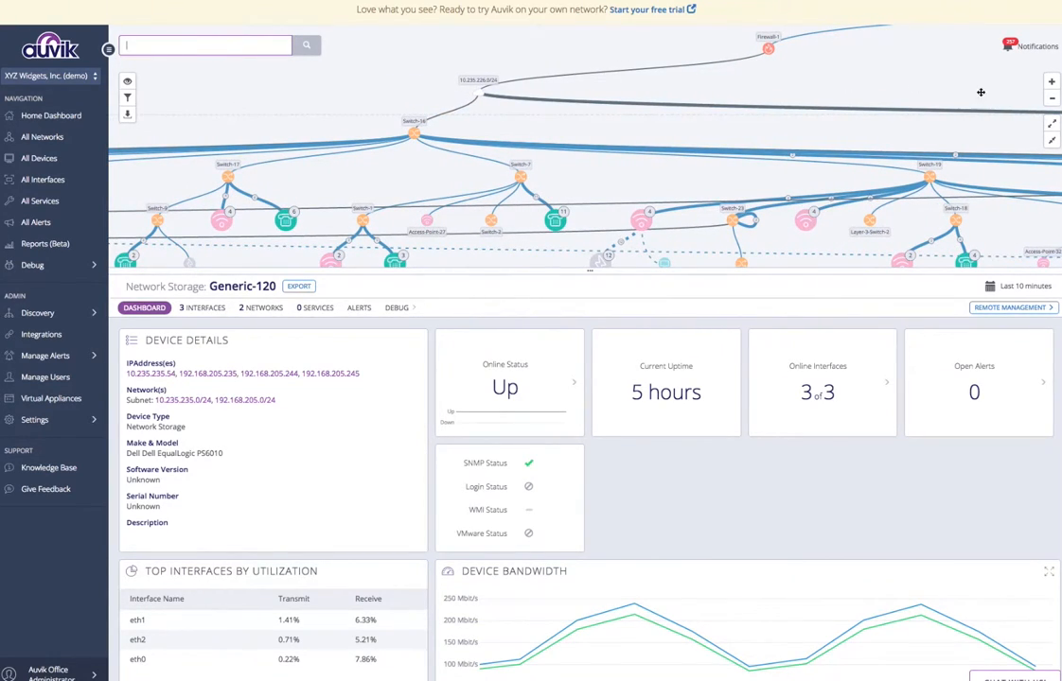
Step: Search the map for switches whose vendor is NOT Cisco
{"action": "left_click", "coordinate": [1051, 98]}
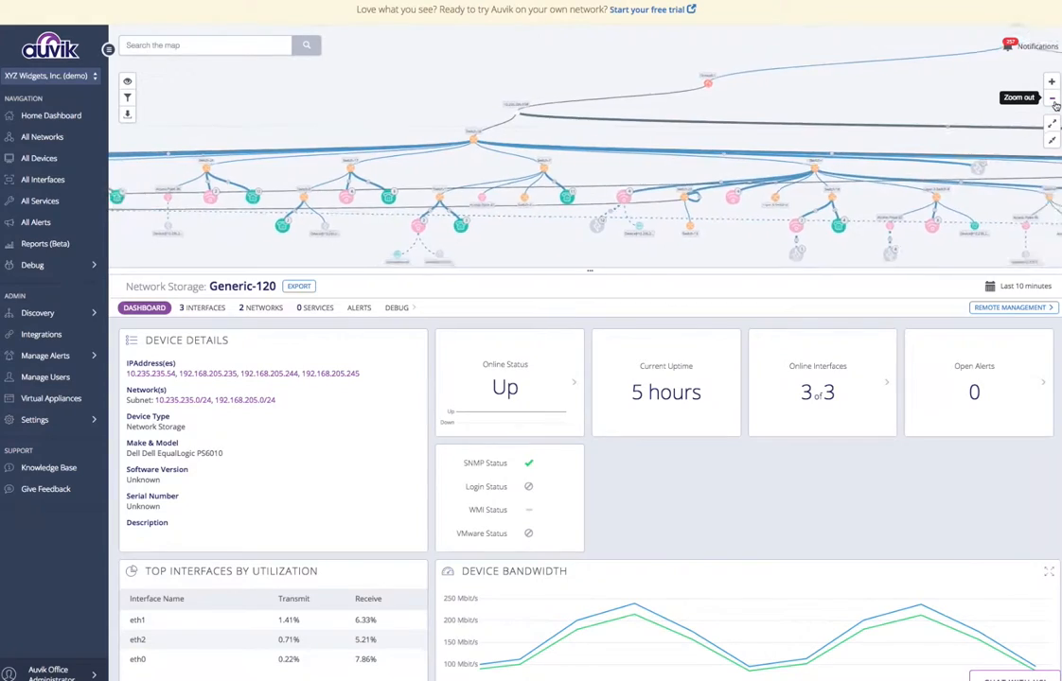
{"action": "left_click", "coordinate": [208, 45]}
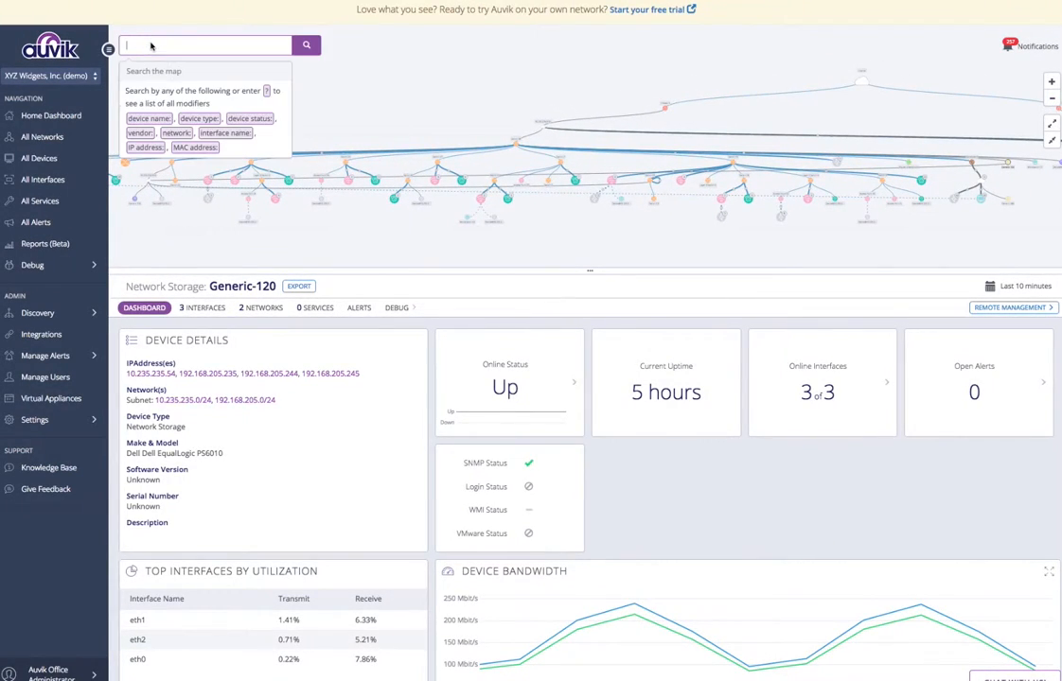
{"action": "type", "text": "dt"}
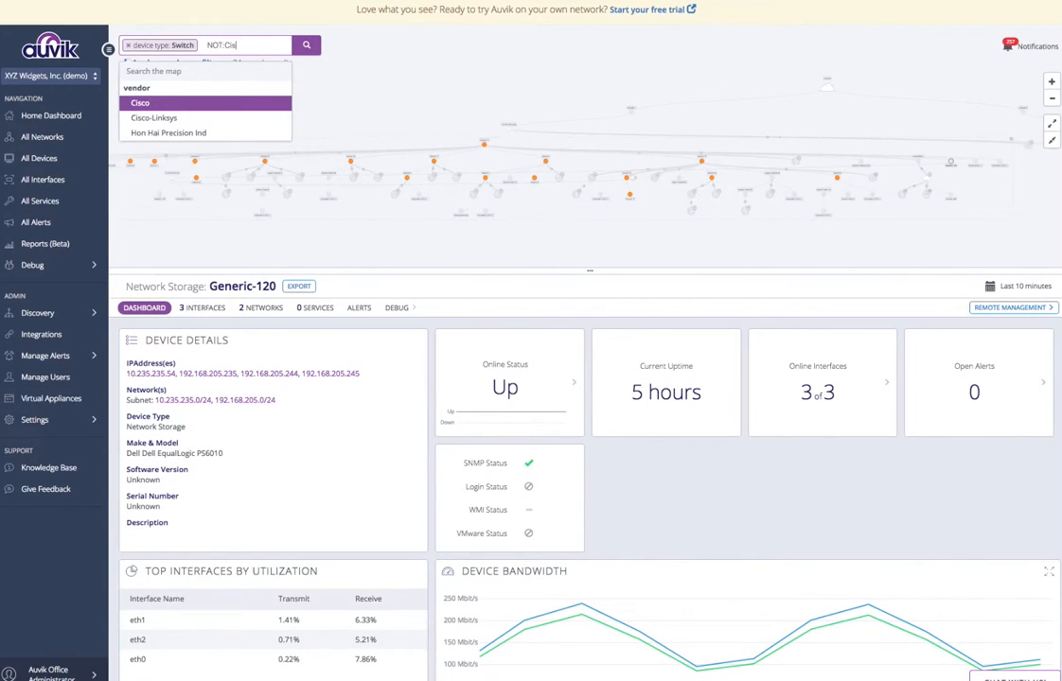
{"action": "left_click", "coordinate": [149, 102]}
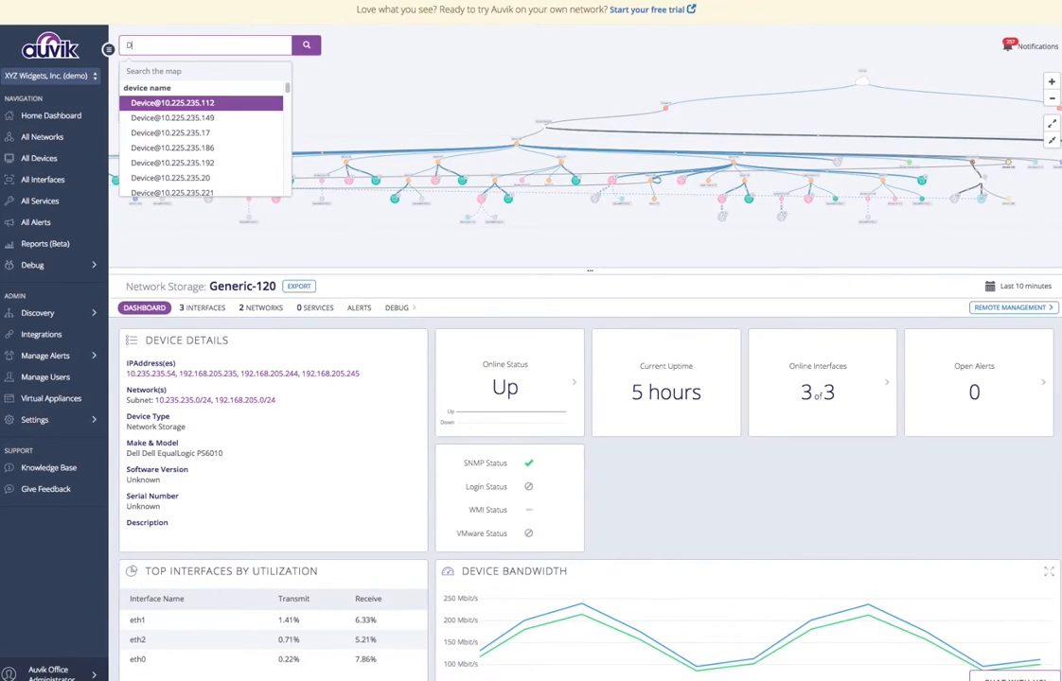
Step: Search vendor: Dell again for 3 results and show the map filter options
{"action": "type", "text": "Del"}
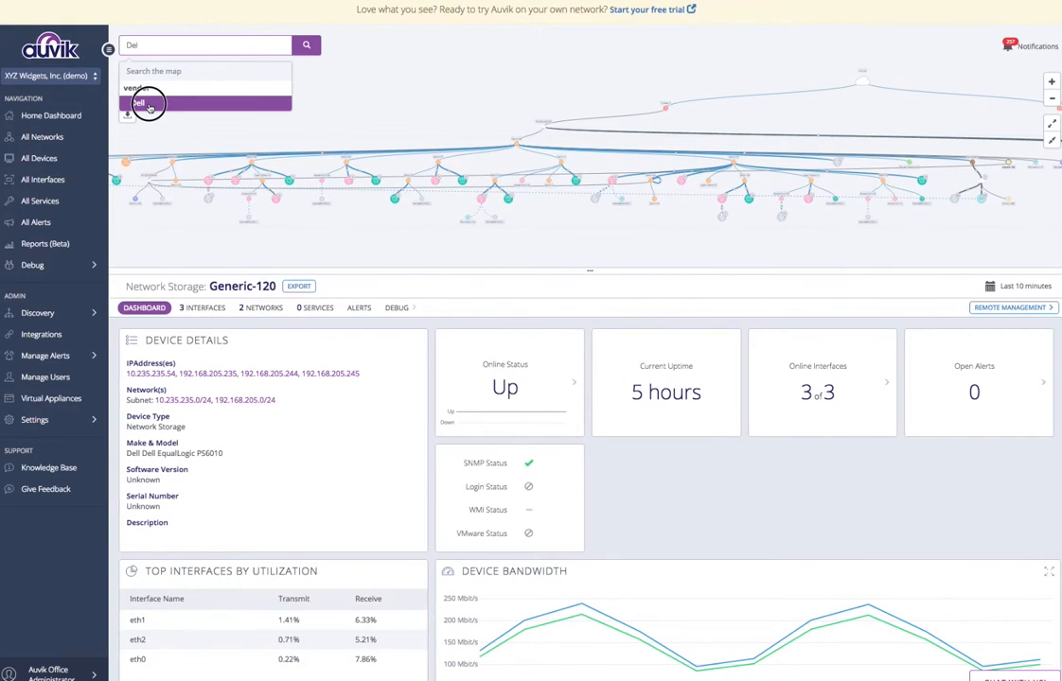
{"action": "left_click", "coordinate": [152, 100]}
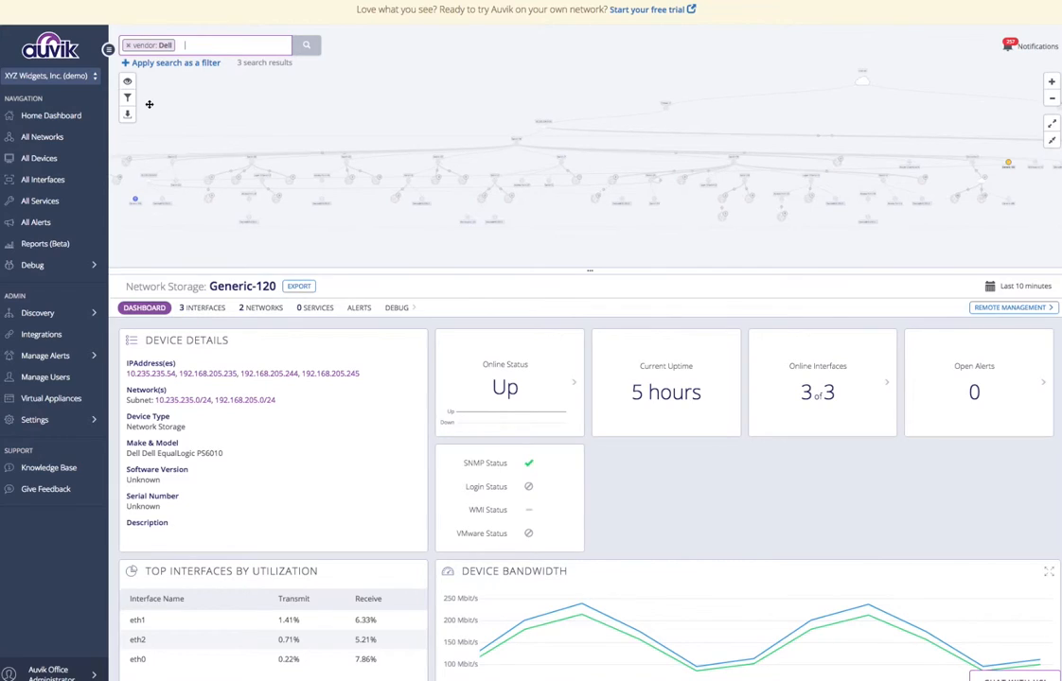
{"action": "mouse_move", "coordinate": [152, 101]}
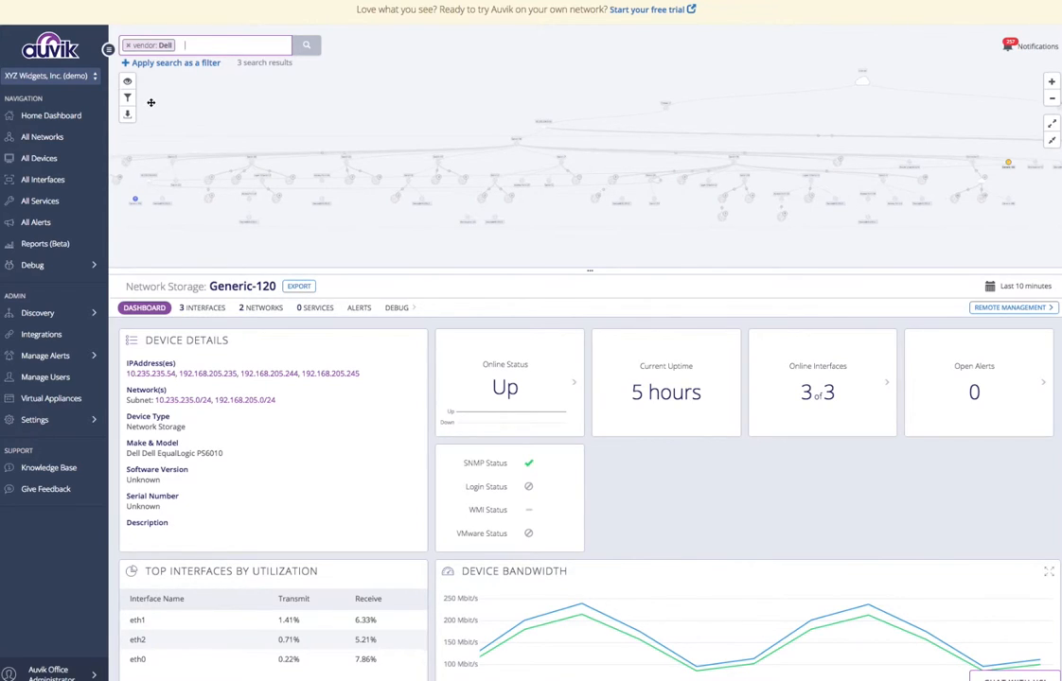
{"action": "left_click", "coordinate": [125, 98]}
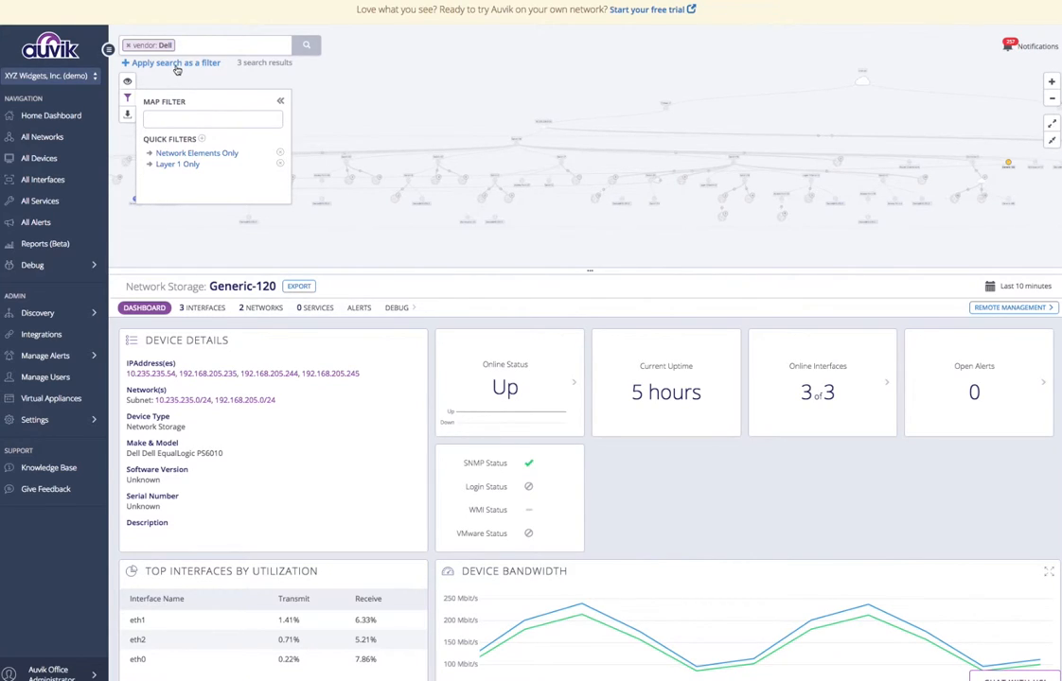
Step: Apply the Dell search as a map filter, then remove all filters
{"action": "left_click", "coordinate": [185, 63]}
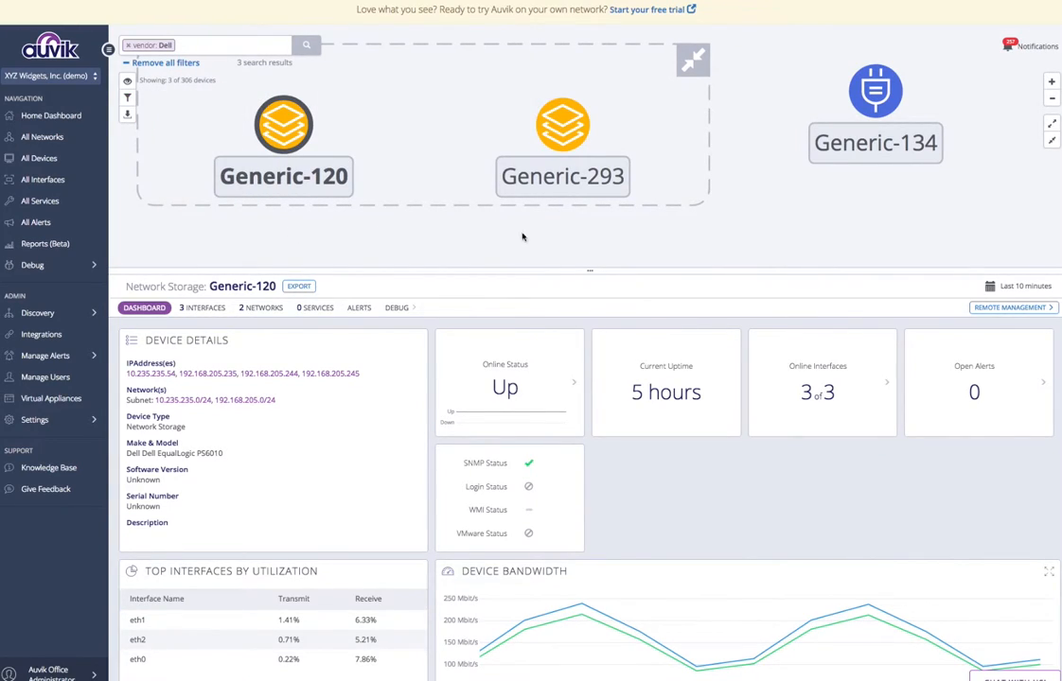
{"action": "mouse_move", "coordinate": [829, 229]}
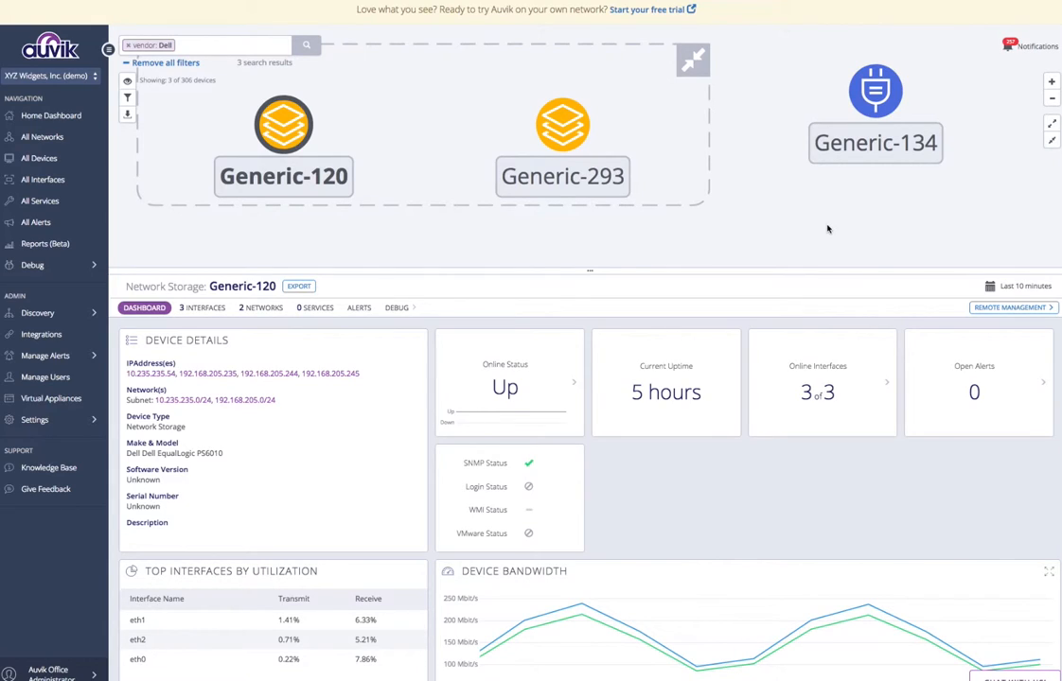
{"action": "mouse_move", "coordinate": [806, 233]}
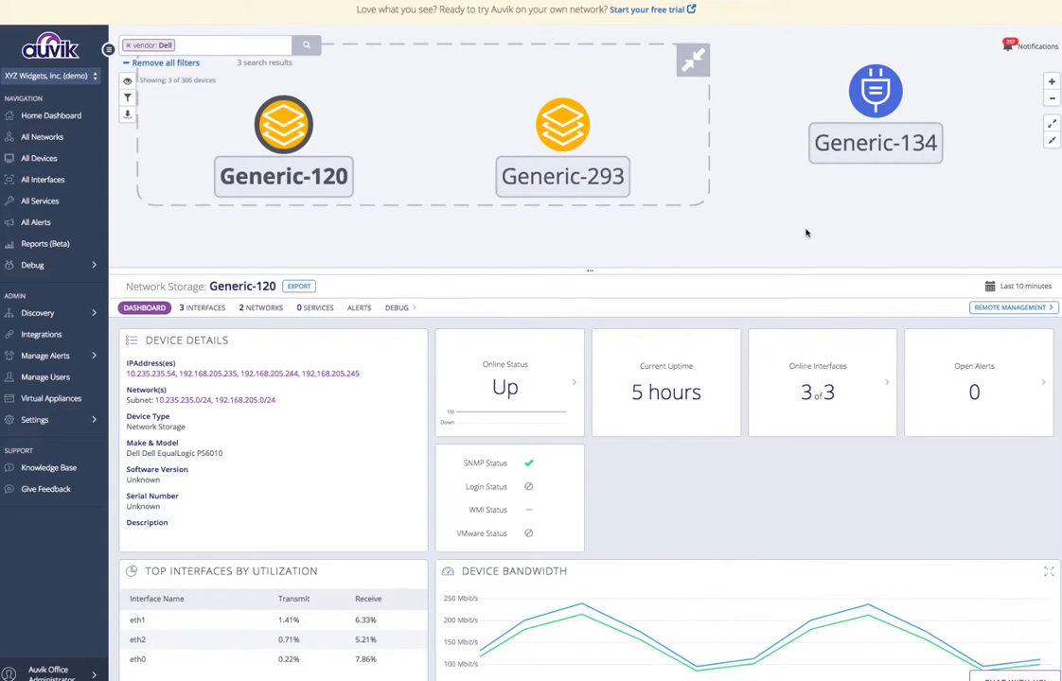
{"action": "mouse_move", "coordinate": [189, 250]}
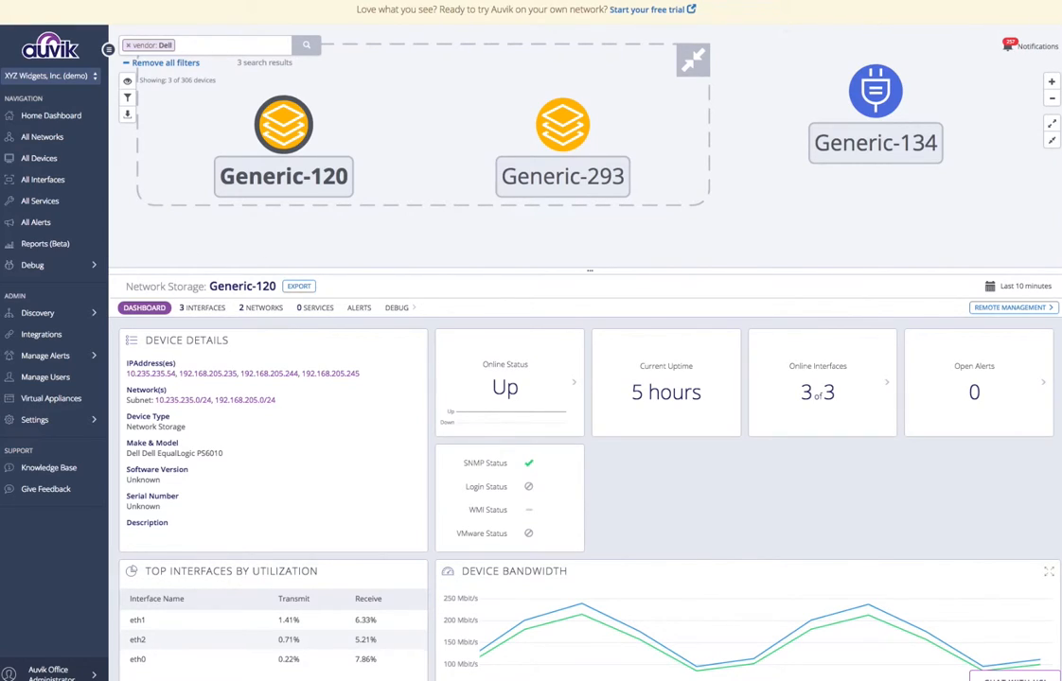
{"action": "mouse_move", "coordinate": [178, 68]}
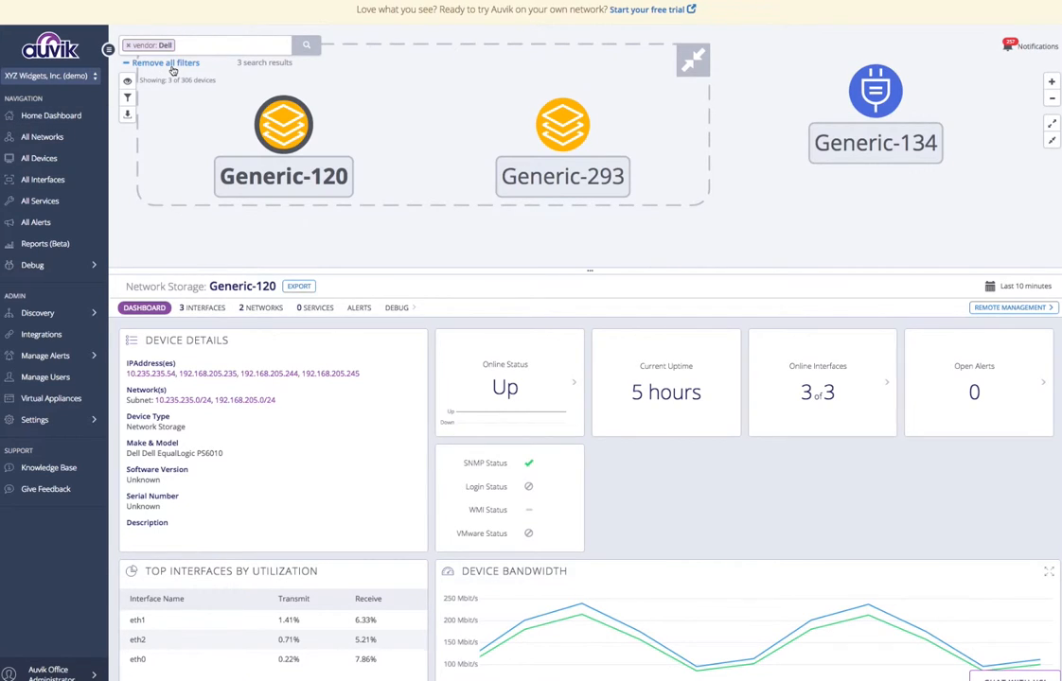
{"action": "left_click", "coordinate": [178, 63]}
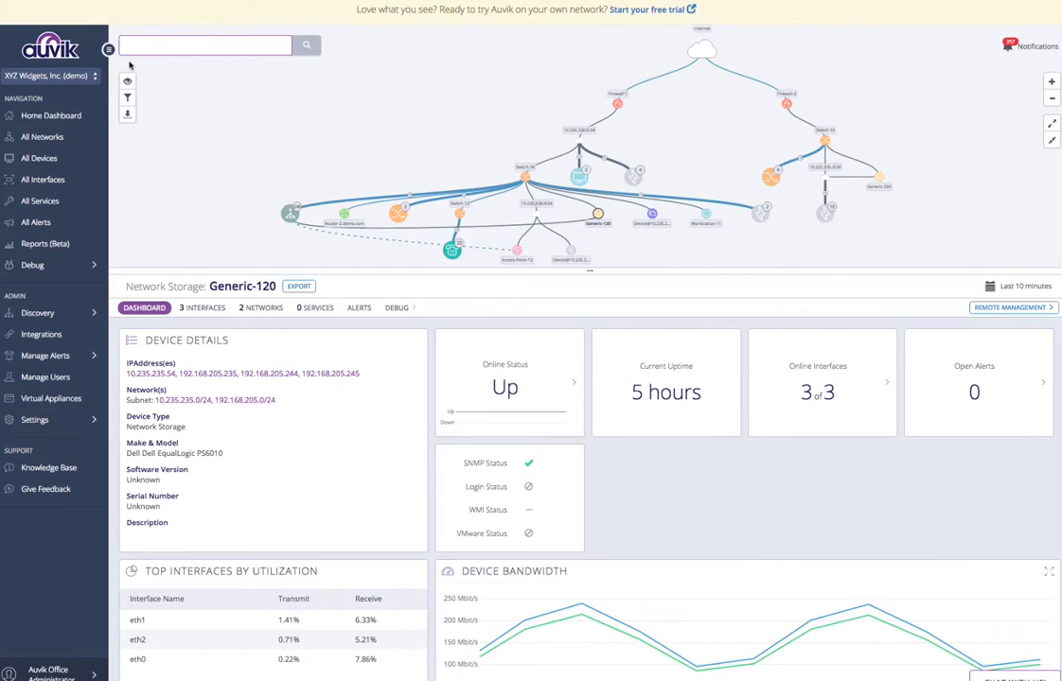
{"action": "mouse_move", "coordinate": [125, 96]}
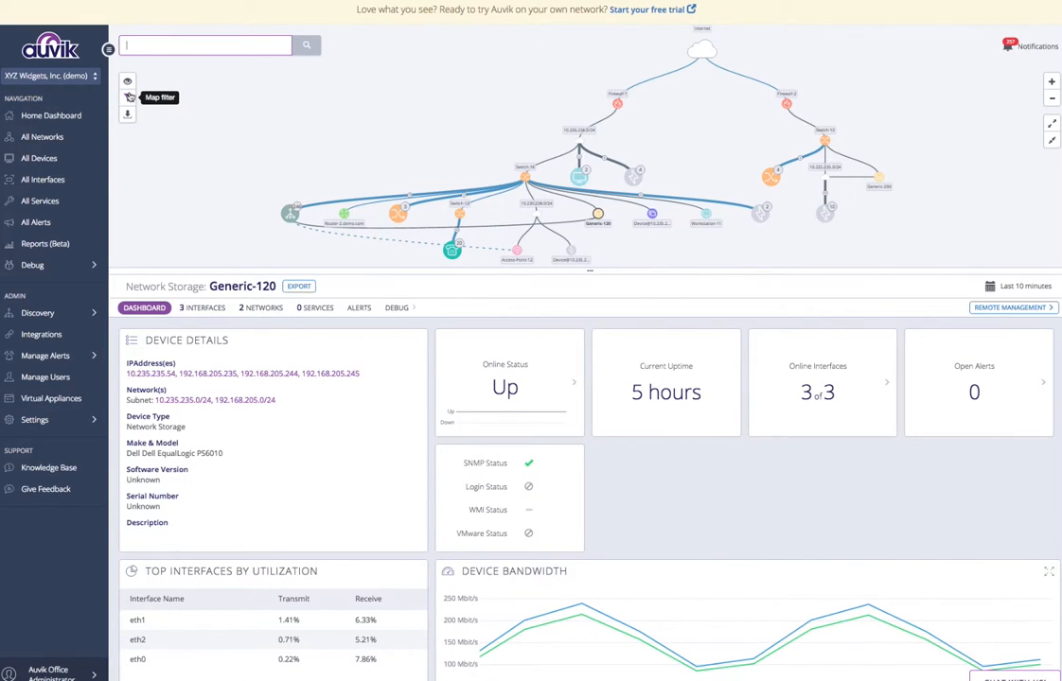
Step: Show the map filter options with quick filters excluding inferred interfaces and subnets
{"action": "left_click", "coordinate": [125, 98]}
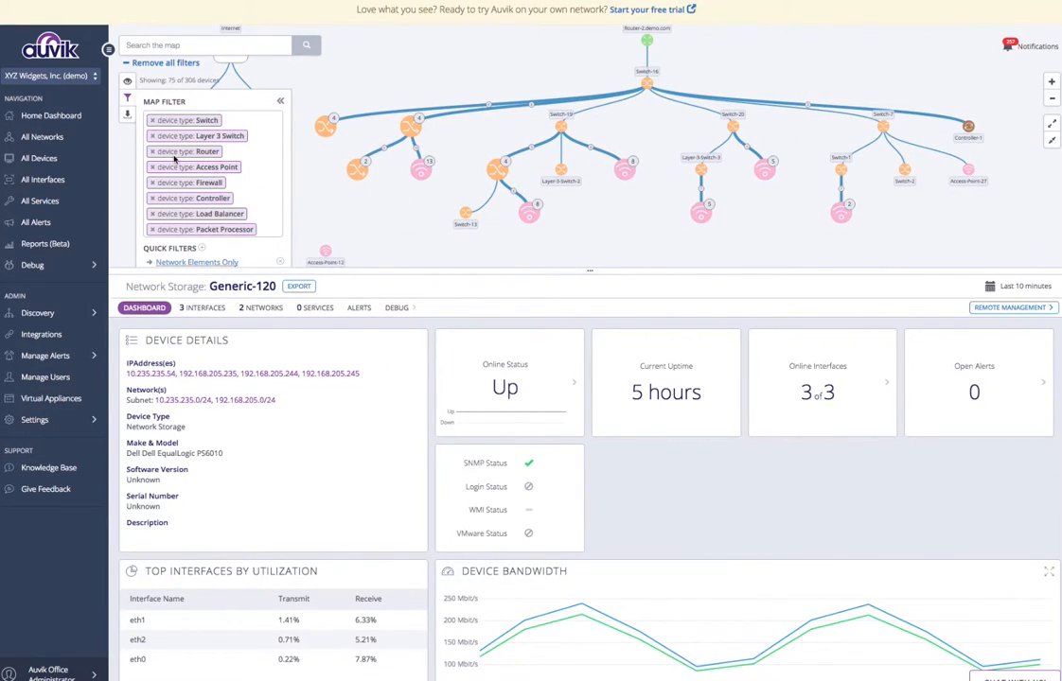
{"action": "mouse_move", "coordinate": [170, 261]}
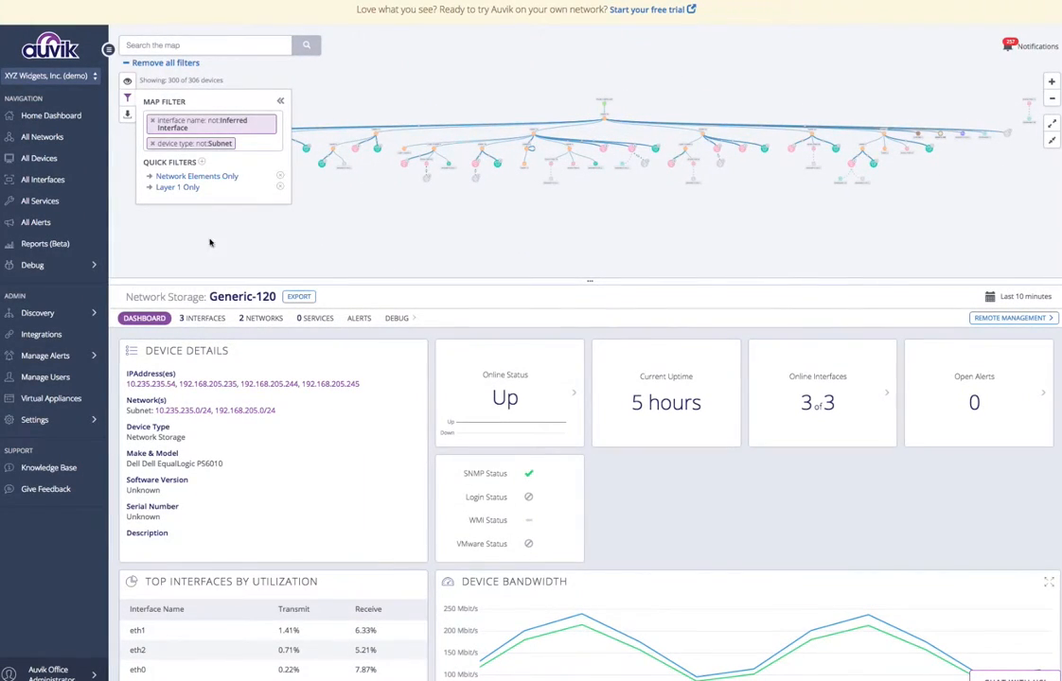
{"action": "mouse_move", "coordinate": [201, 163]}
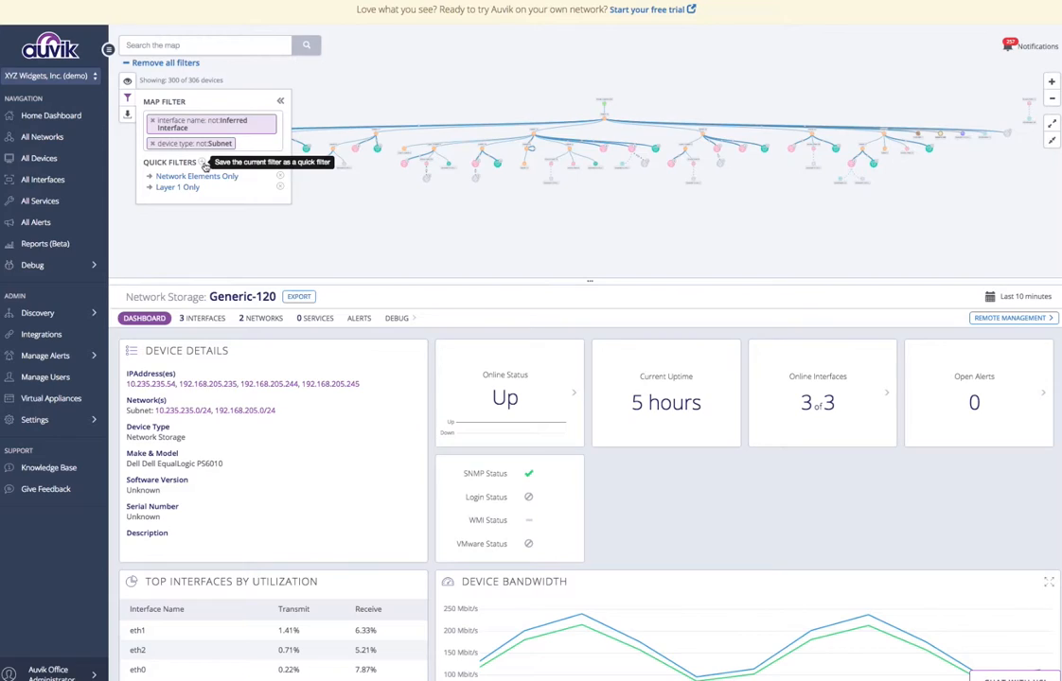